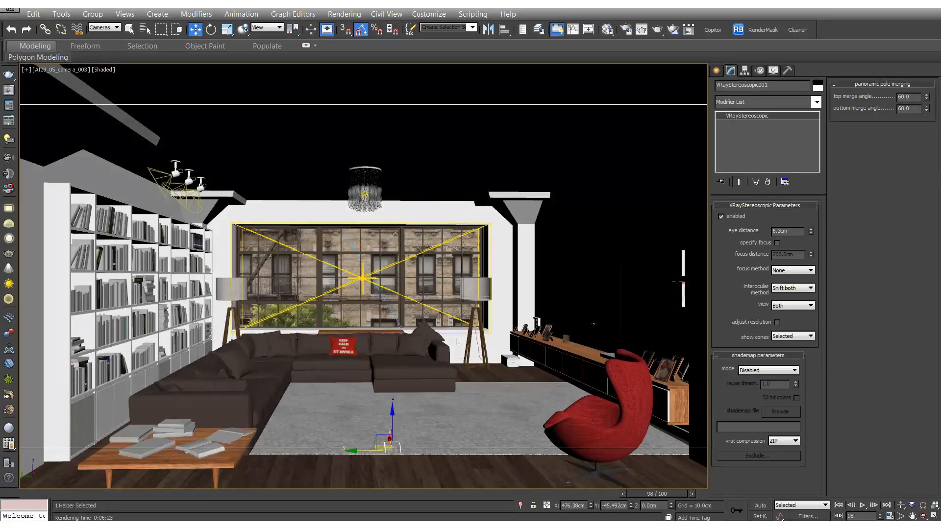
Give a VRayMtl a grey (62,62,62) Diffuse colour and name it Override, with Render Setup open.
{"action": "left_click", "coordinate": [624, 29]}
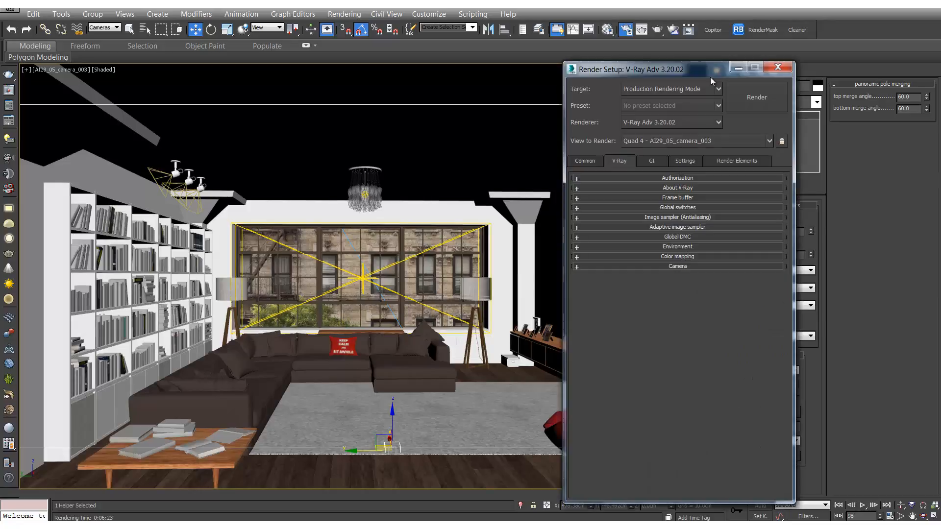
{"action": "mouse_move", "coordinate": [707, 82]}
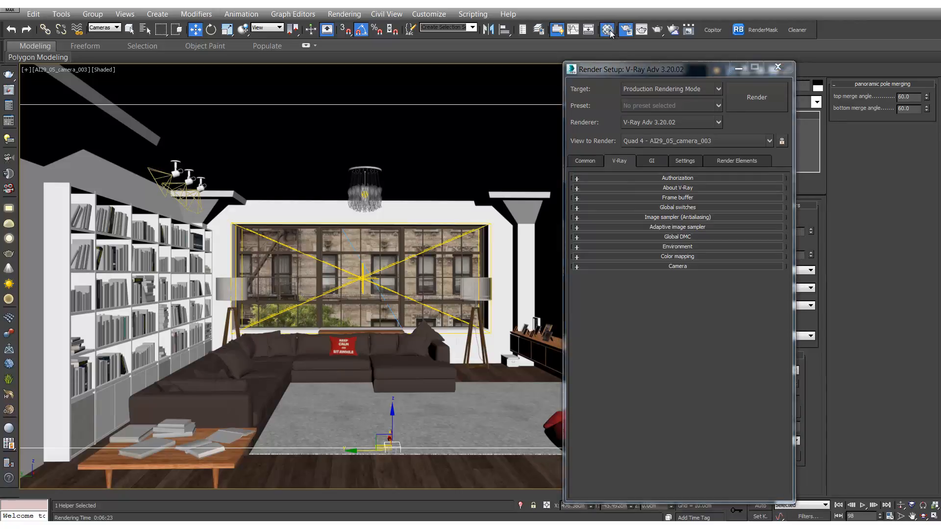
{"action": "left_click", "coordinate": [607, 29]}
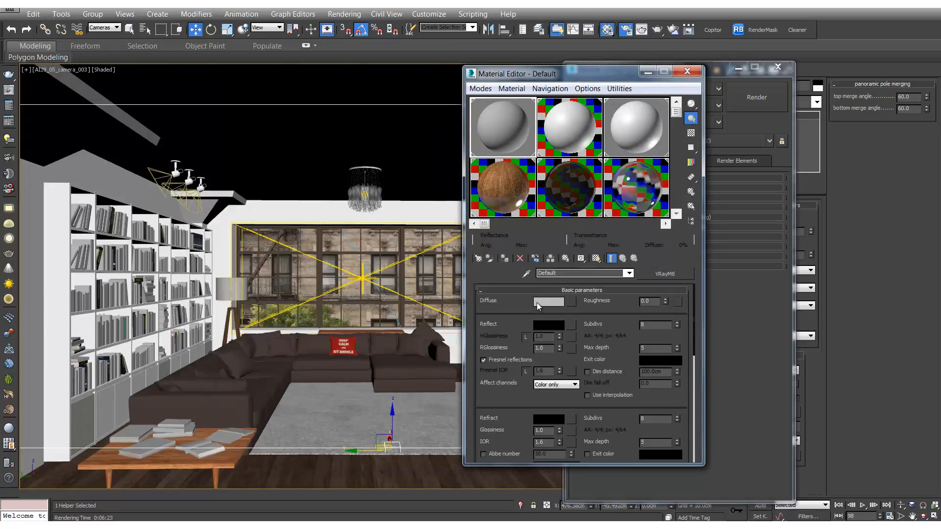
{"action": "left_click", "coordinate": [549, 302]}
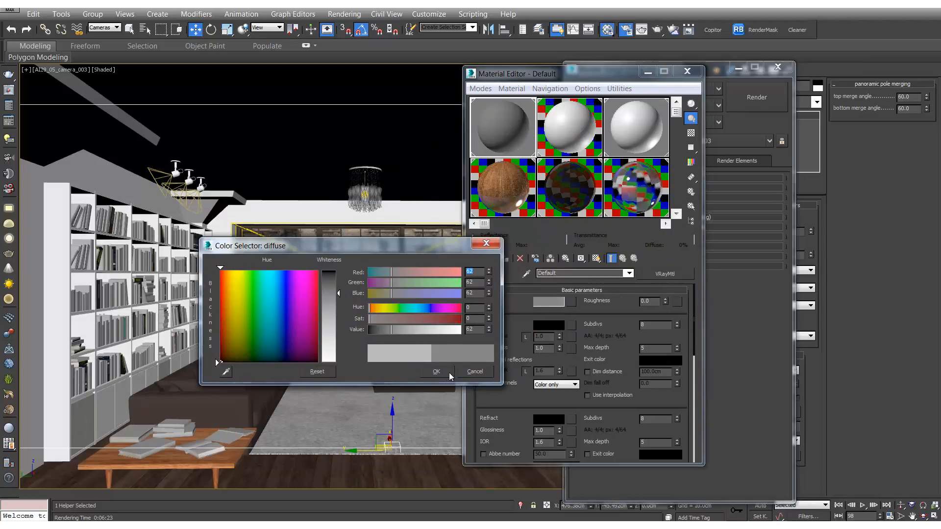
{"action": "left_click", "coordinate": [436, 371]}
{"action": "type", "text": "Override"}
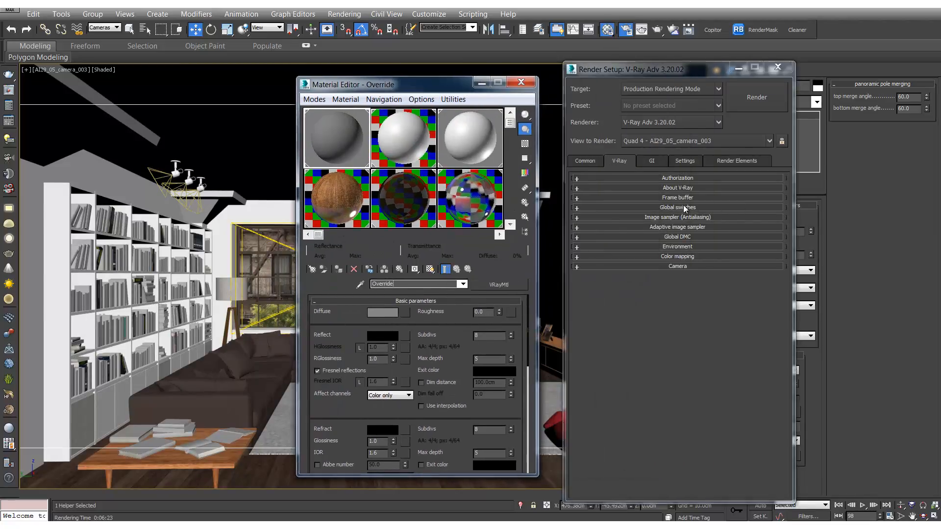
Link the Override material as an Instance into the Global switches Override mtl slot.
{"action": "left_click", "coordinate": [677, 208]}
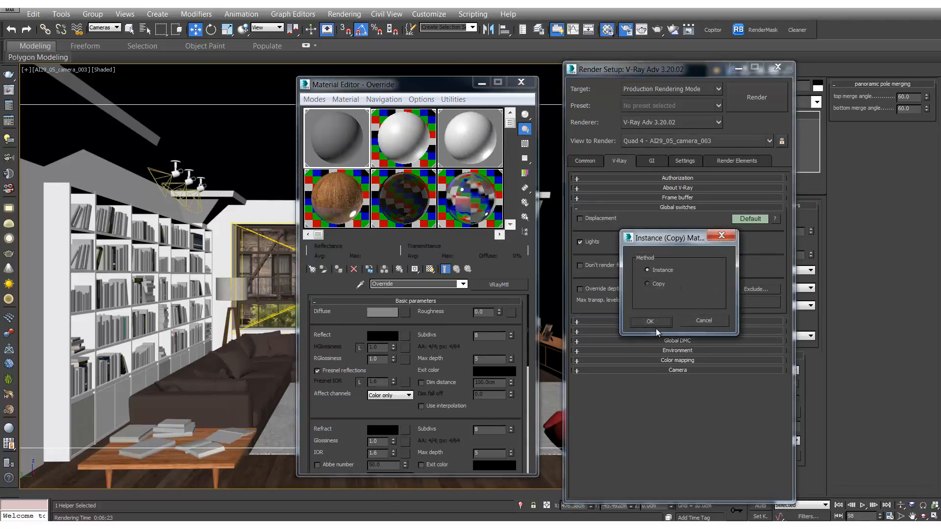
{"action": "left_click_drag", "start_coordinate": [668, 237], "coordinate": [616, 172]}
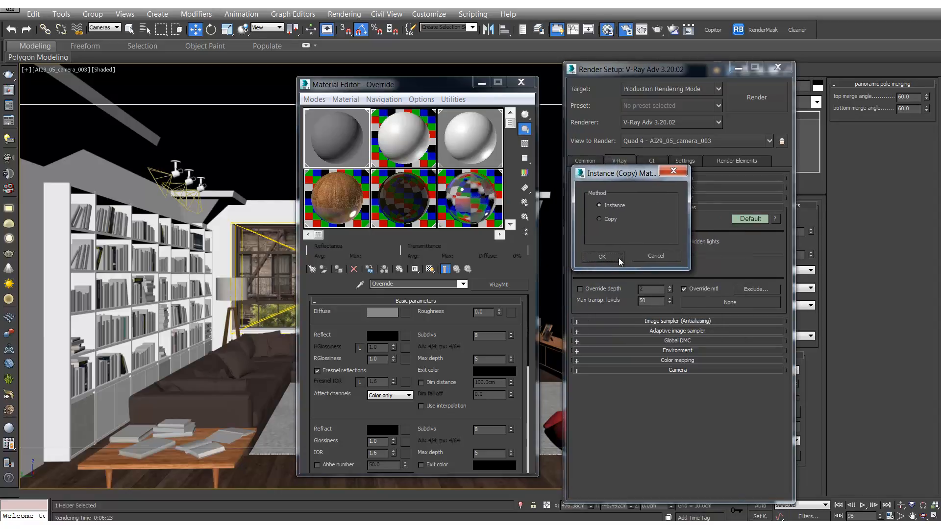
{"action": "left_click", "coordinate": [601, 257]}
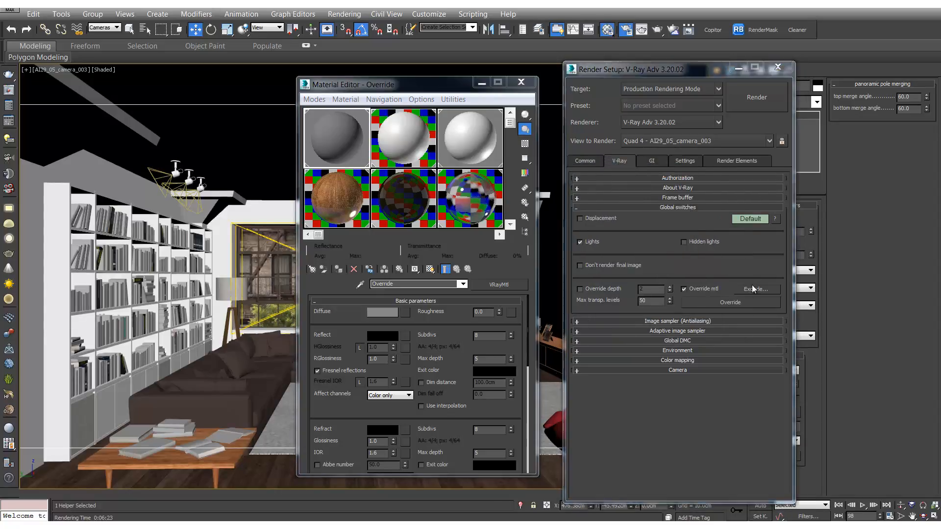
Exclude the window glass object from the override and close the Material Editor.
{"action": "left_click", "coordinate": [756, 288]}
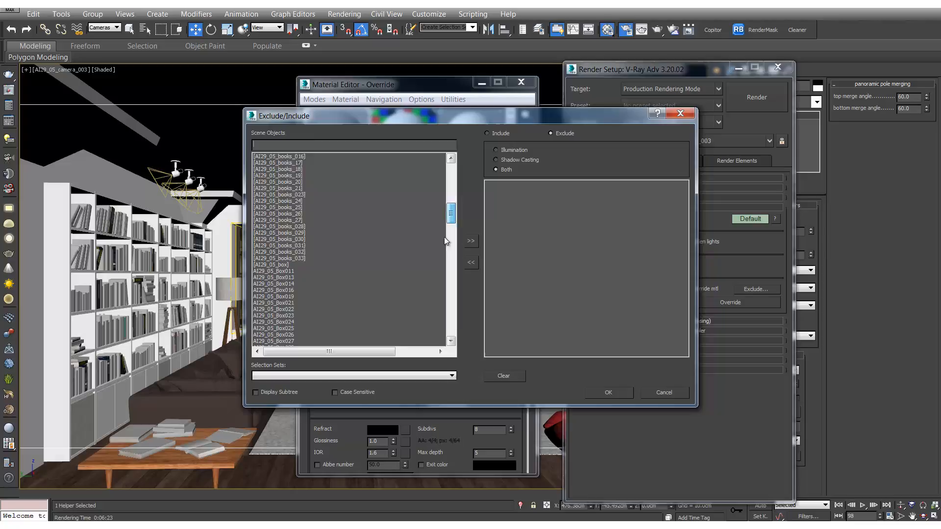
{"action": "left_click_drag", "start_coordinate": [450, 214], "coordinate": [451, 316]}
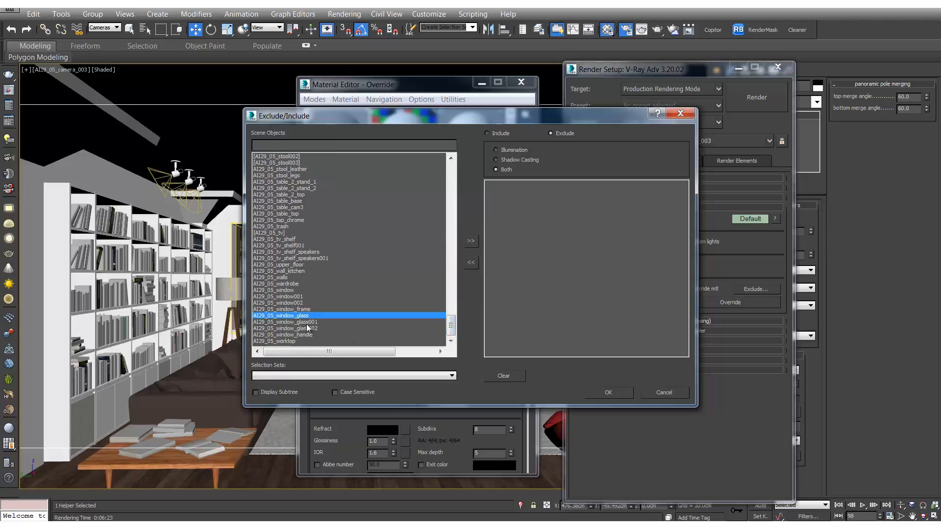
{"action": "left_click", "coordinate": [297, 328]}
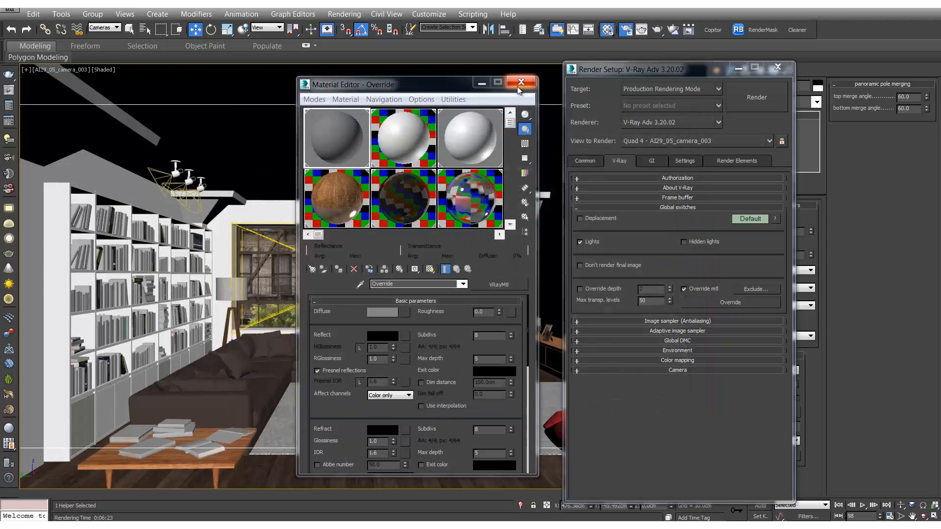
{"action": "left_click", "coordinate": [520, 82]}
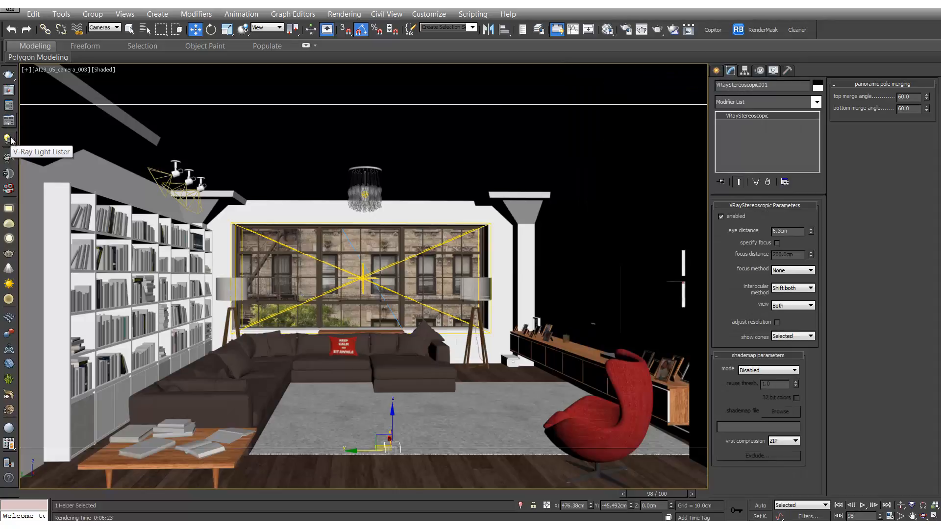
Review the scene lights in the V-Ray Light Lister, start a test render and cancel it.
{"action": "left_click", "coordinate": [6, 139]}
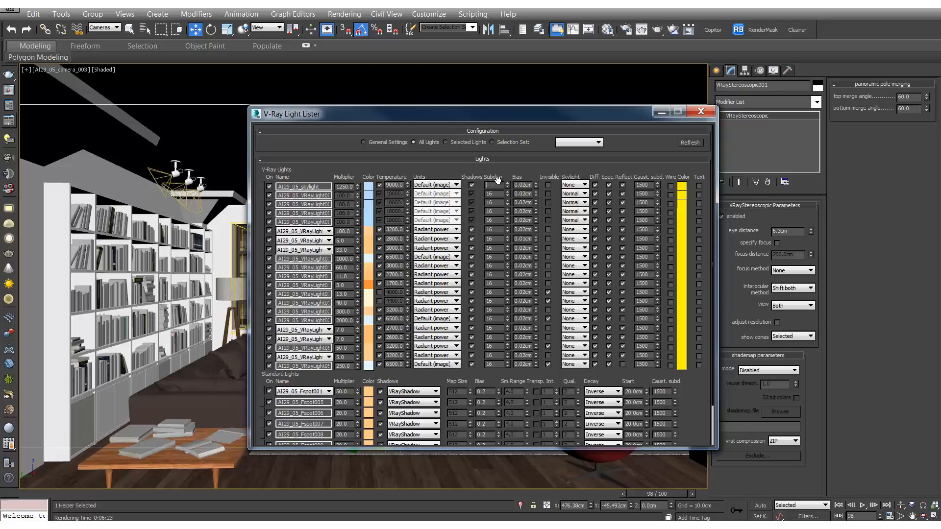
{"action": "left_click", "coordinate": [492, 193]}
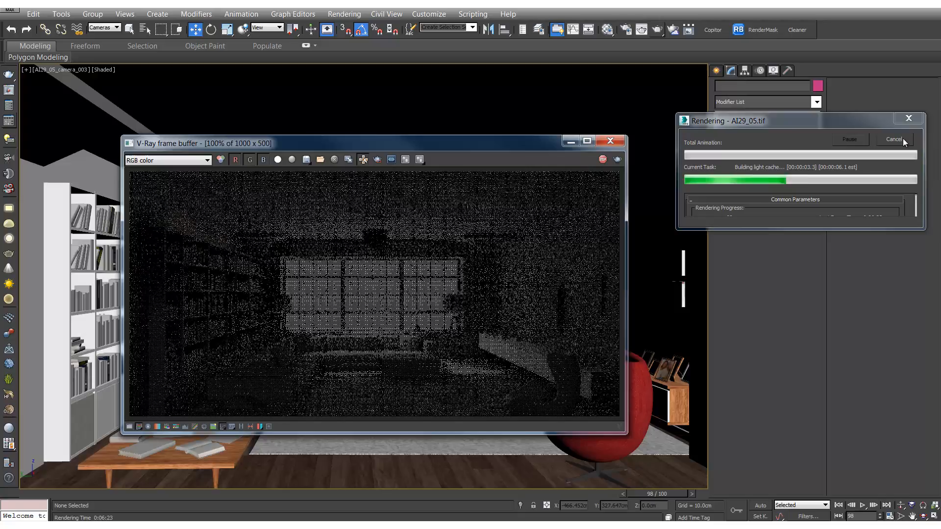
{"action": "left_click", "coordinate": [894, 139]}
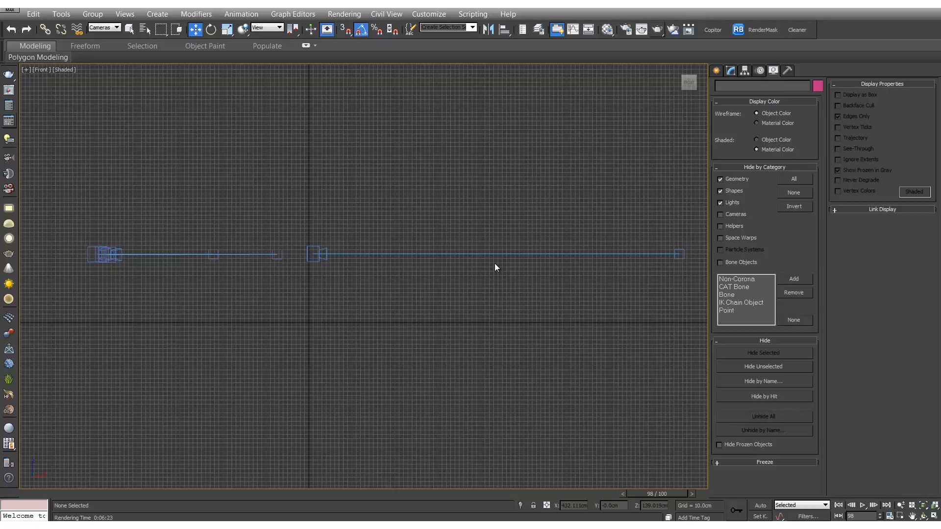
{"action": "mouse_move", "coordinate": [320, 328]}
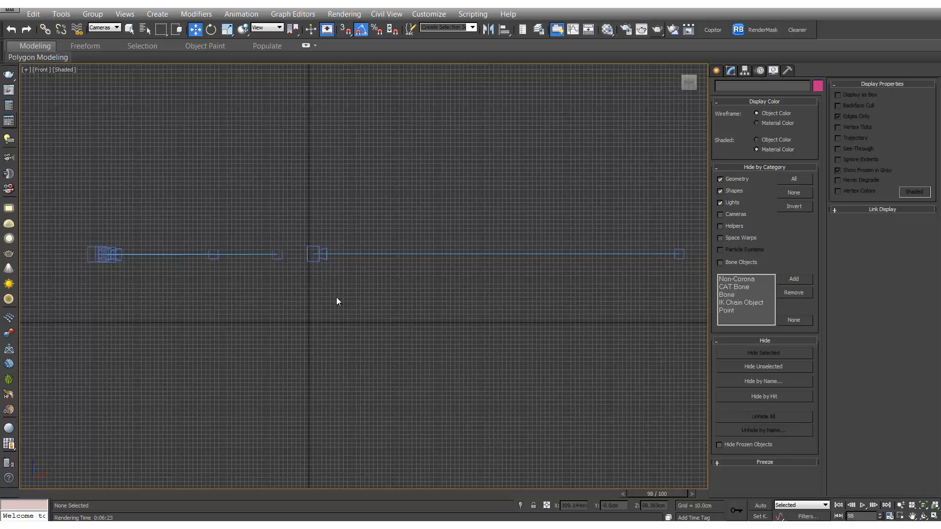
{"action": "mouse_move", "coordinate": [346, 300]}
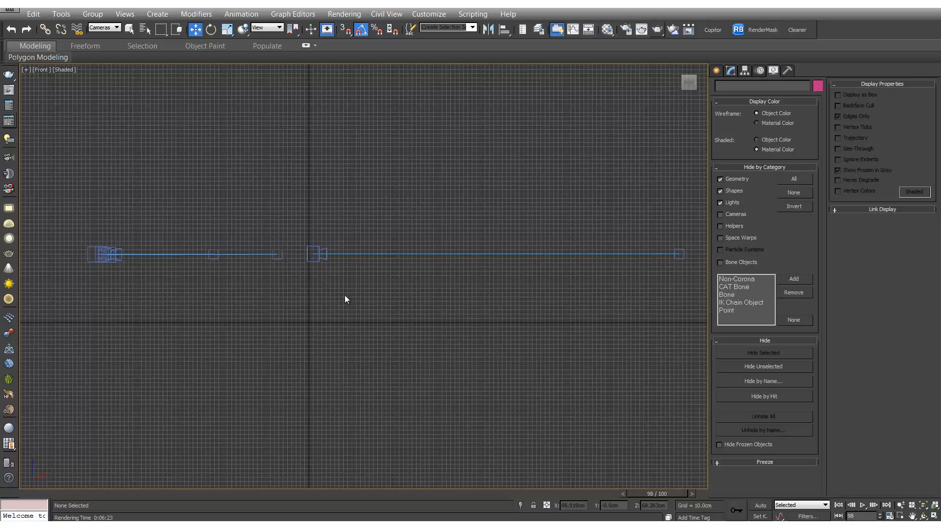
{"action": "mouse_move", "coordinate": [409, 263]}
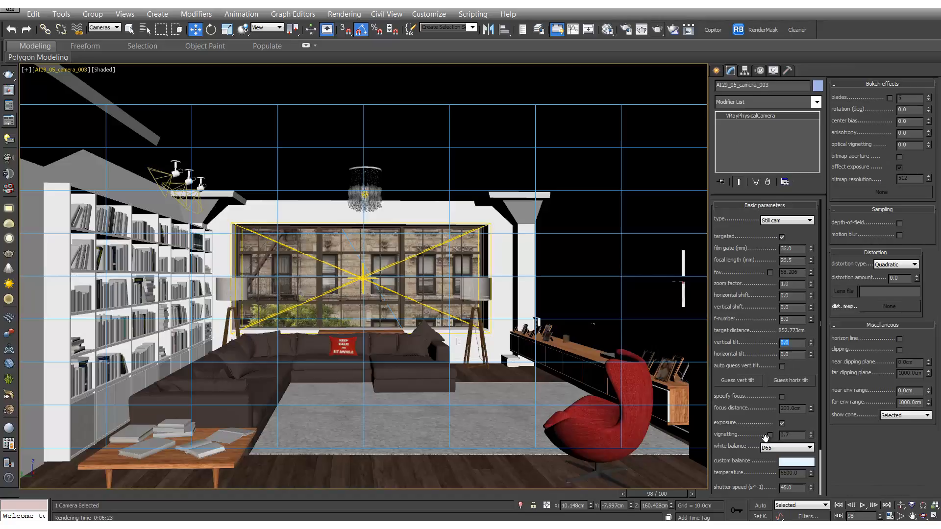
{"action": "mouse_move", "coordinate": [886, 404]}
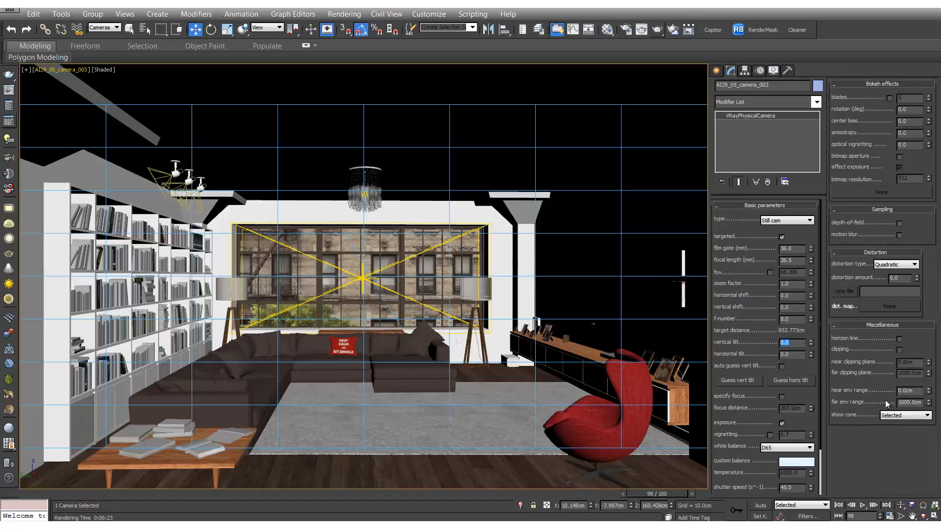
{"action": "mouse_move", "coordinate": [625, 30]}
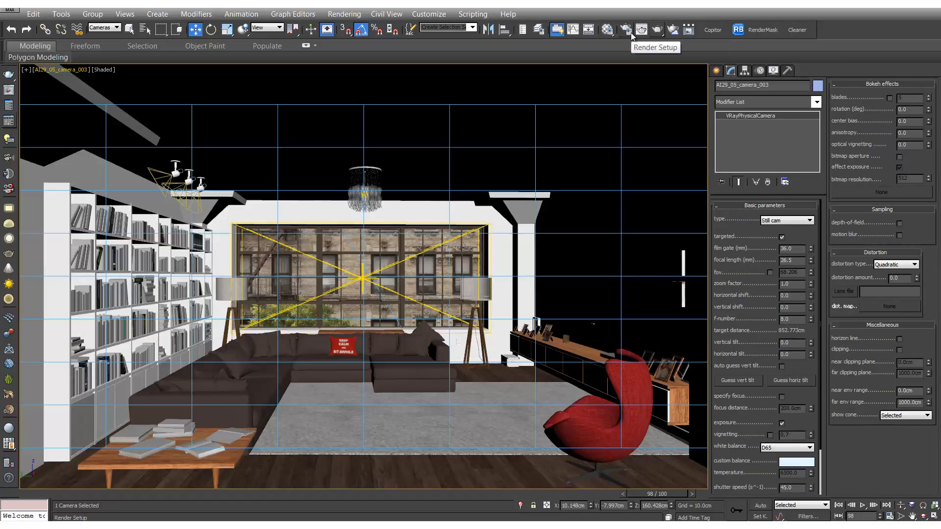
Set the V-Ray camera Type to Spherical with Override FOV 360 and launch a test render.
{"action": "left_click", "coordinate": [625, 29]}
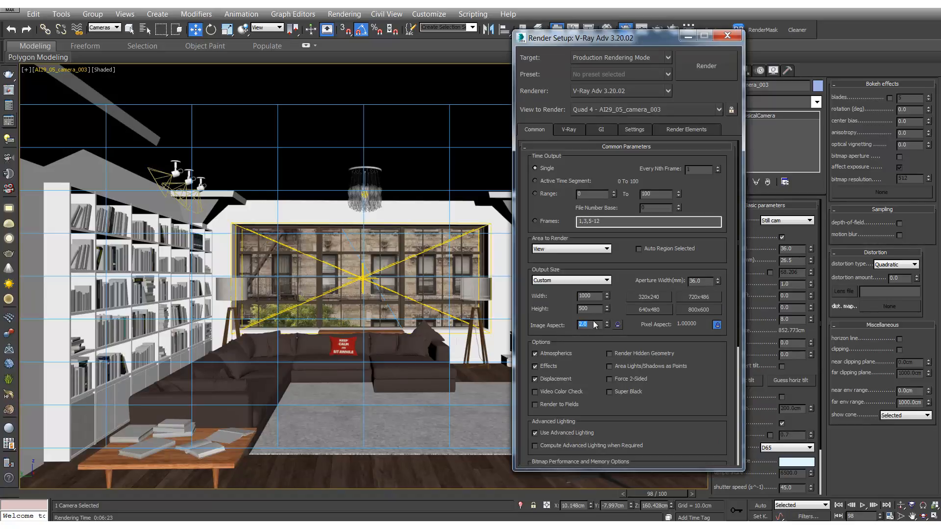
{"action": "mouse_move", "coordinate": [568, 130]}
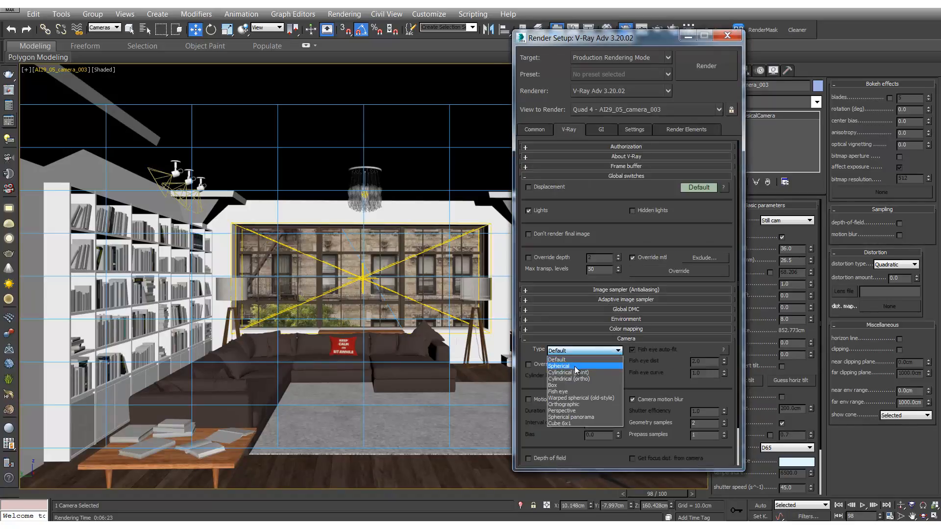
{"action": "left_click", "coordinate": [573, 365]}
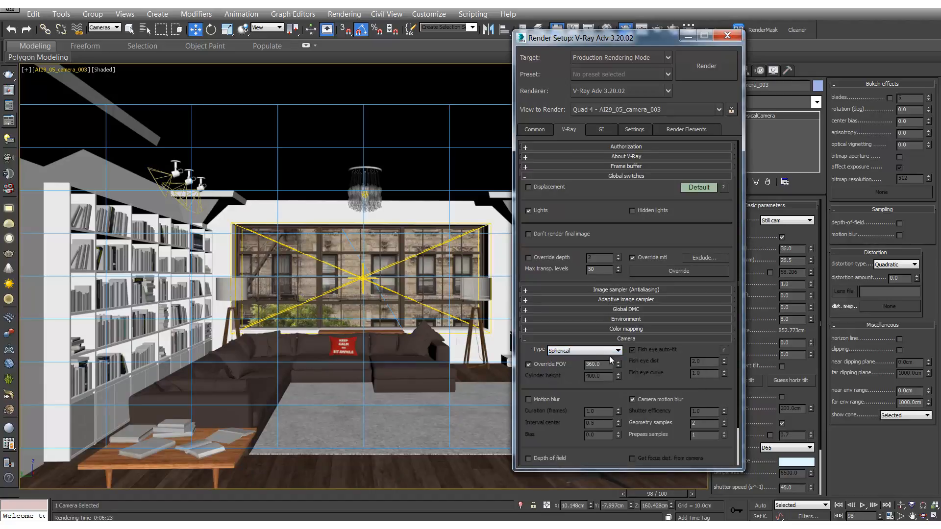
{"action": "triple_click", "coordinate": [598, 364]}
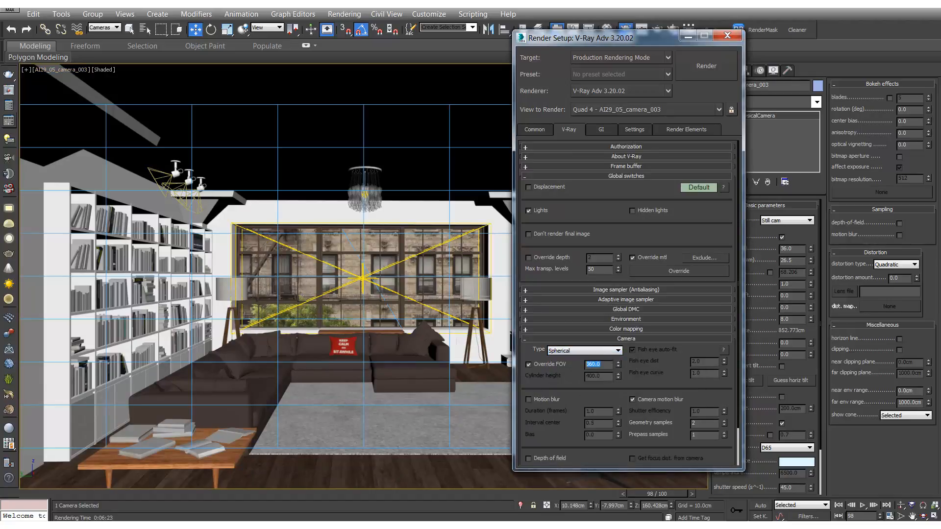
{"action": "left_click", "coordinate": [705, 65]}
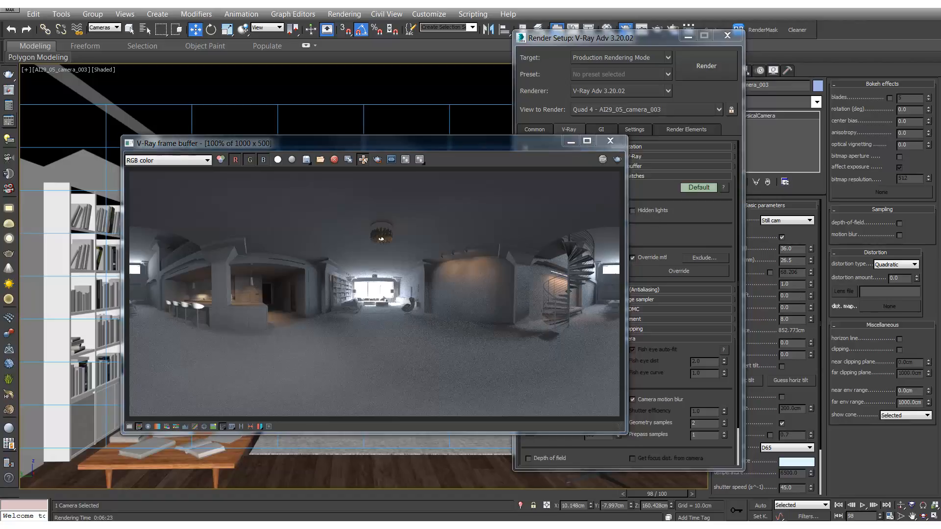
{"action": "mouse_move", "coordinate": [363, 214]}
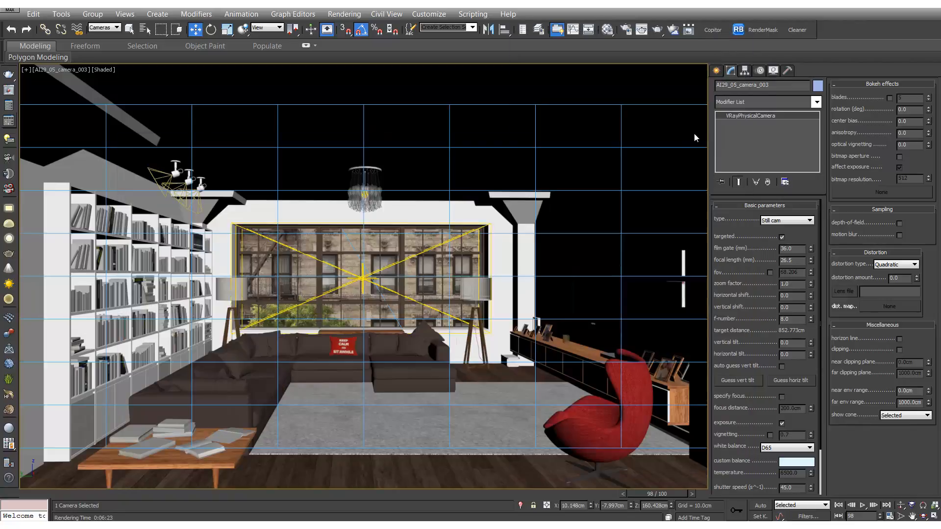
{"action": "mouse_move", "coordinate": [667, 192]}
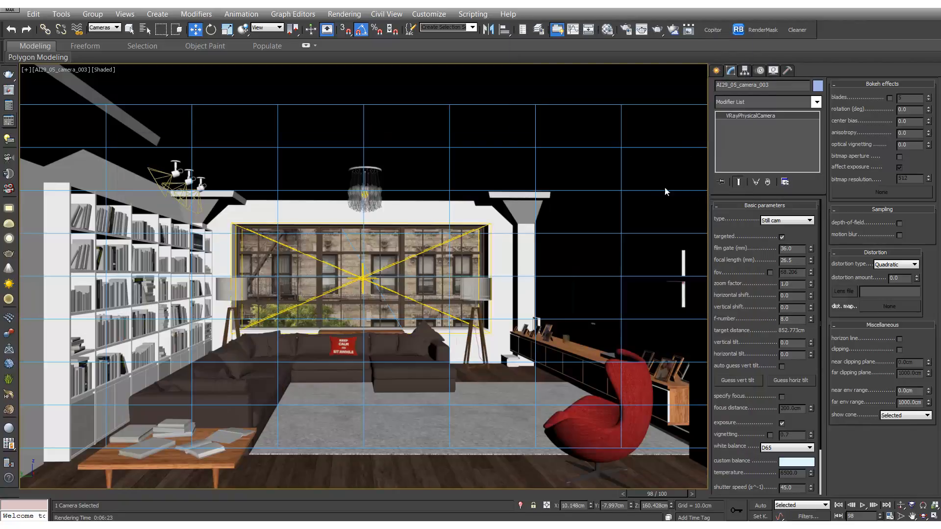
Place a VRayStereoscopic helper from the V-Ray helper category and reopen Render Setup.
{"action": "left_click", "coordinate": [716, 71]}
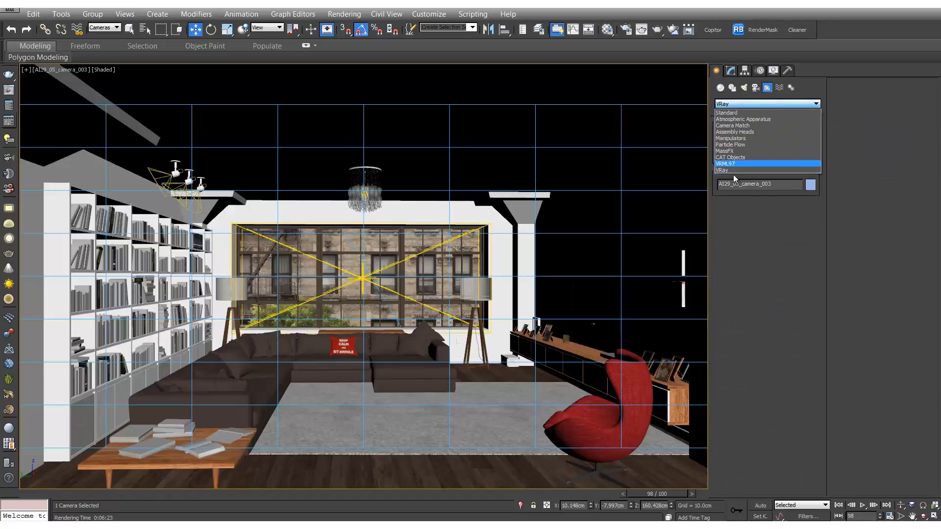
{"action": "left_click", "coordinate": [722, 171]}
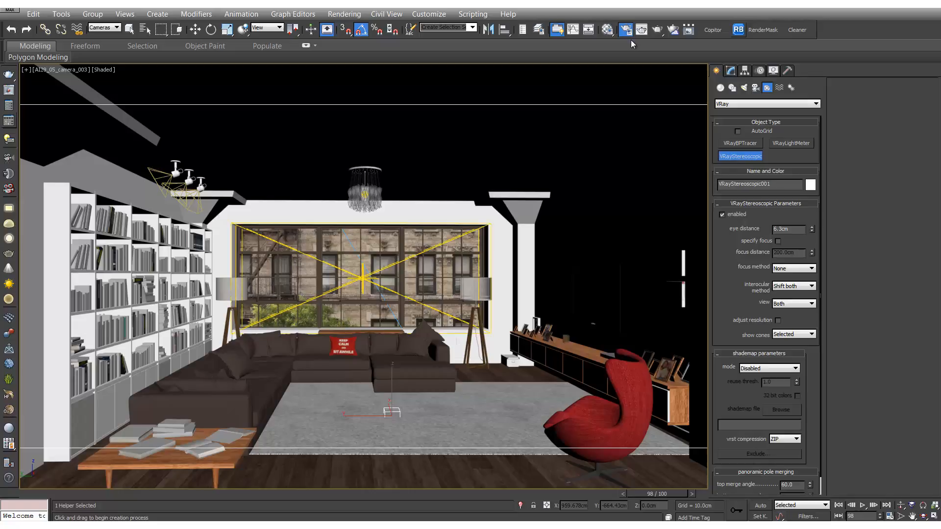
{"action": "left_click", "coordinate": [624, 29]}
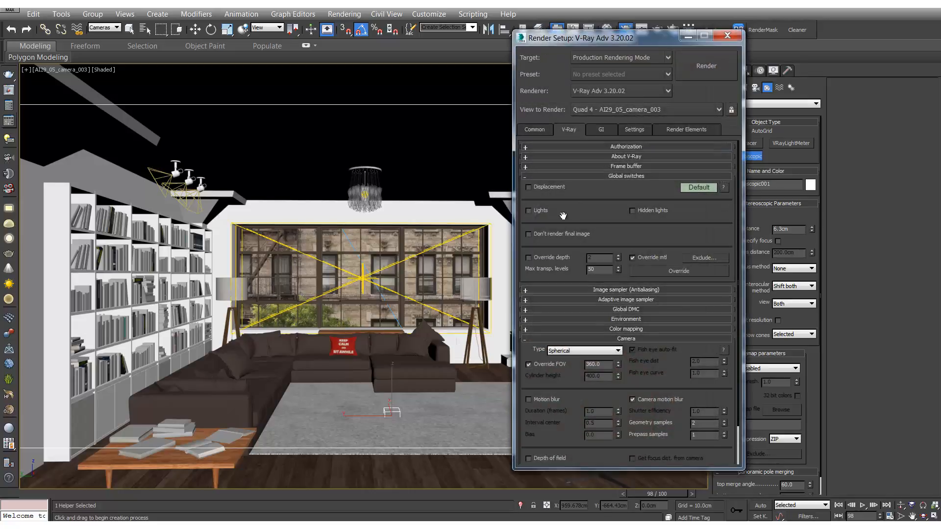
Set output Height to 250, run a 1000×250 test render, stop it early and close the frame buffer.
{"action": "left_click", "coordinate": [534, 129]}
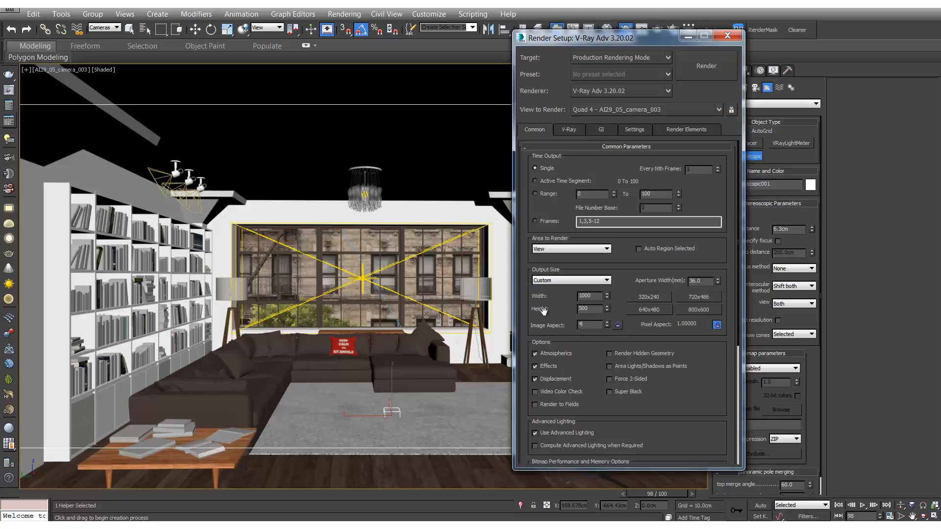
{"action": "type", "text": "250"}
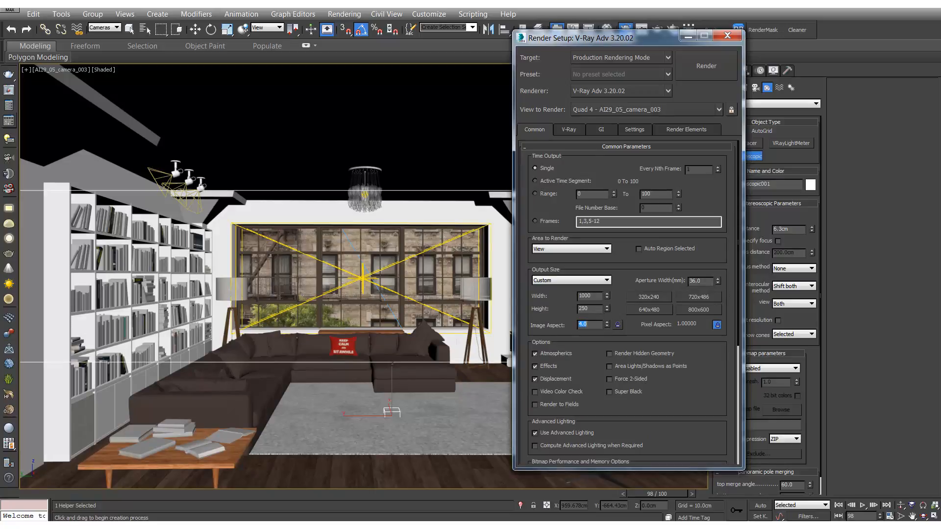
{"action": "left_click", "coordinate": [706, 64]}
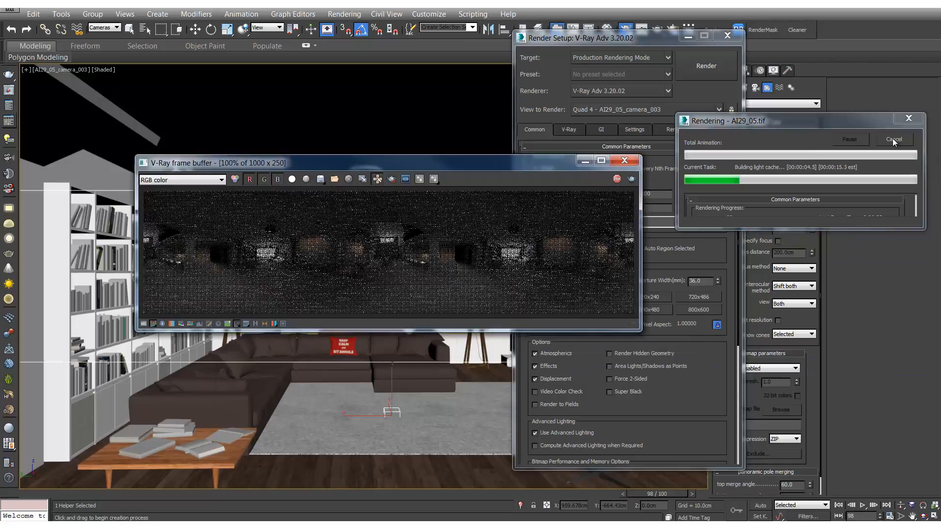
{"action": "left_click", "coordinate": [894, 139]}
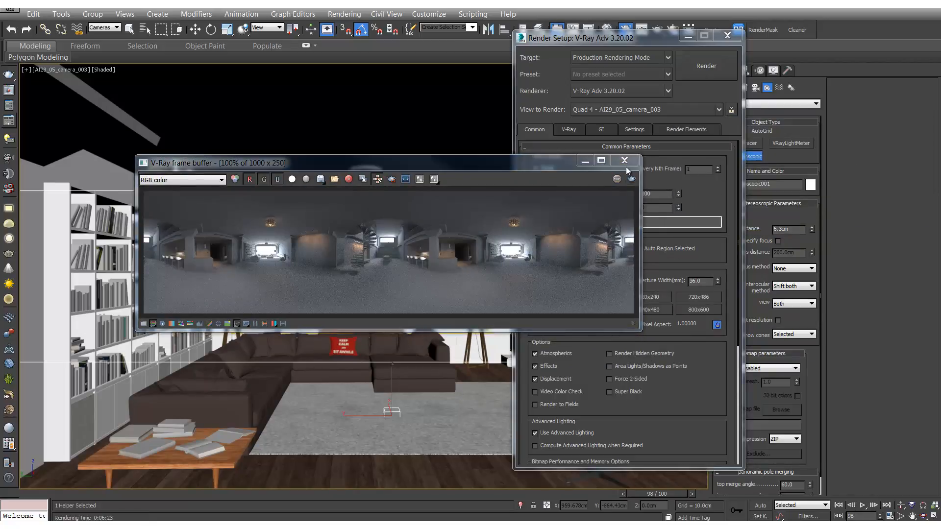
{"action": "left_click", "coordinate": [623, 160]}
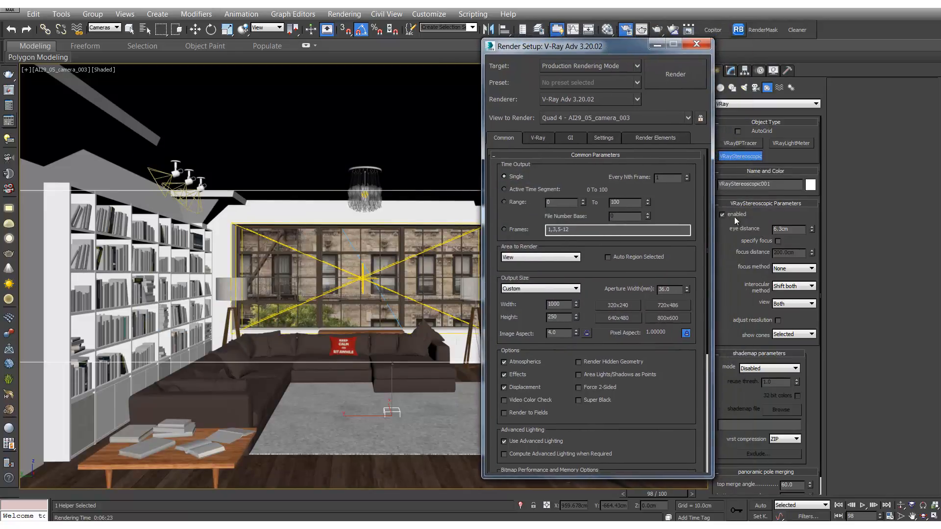
Disable the VRayStereoscopic helper, switch to AI29_05_camera_002, preview a render and close it.
{"action": "left_click", "coordinate": [722, 214]}
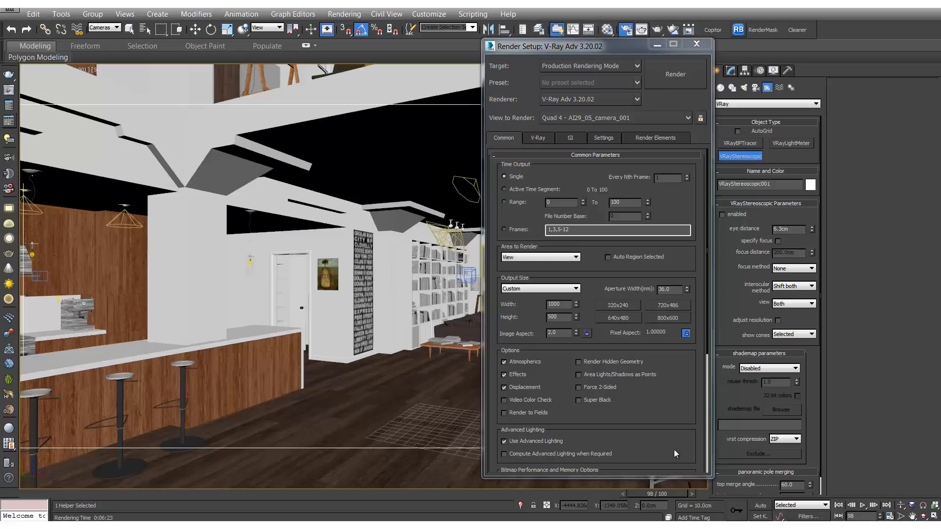
{"action": "left_click", "coordinate": [675, 75]}
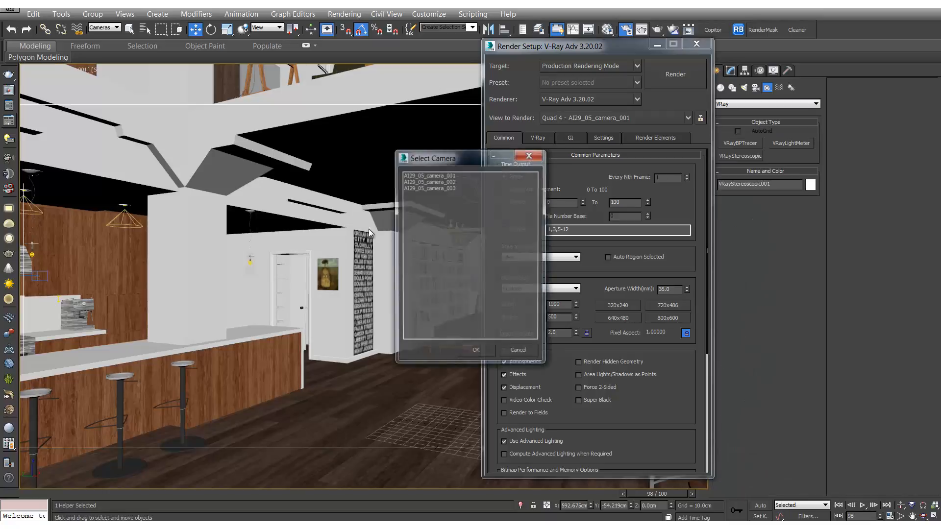
{"action": "left_click", "coordinate": [476, 350]}
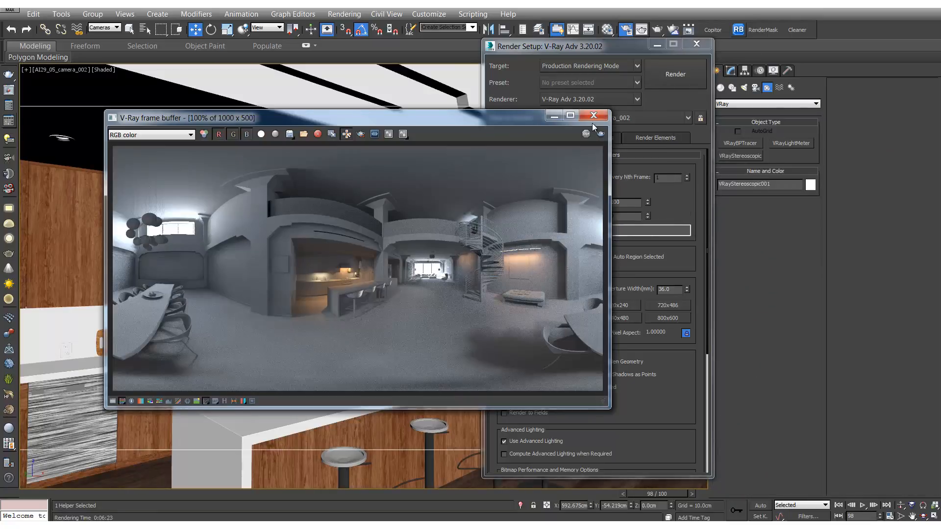
{"action": "left_click", "coordinate": [594, 115]}
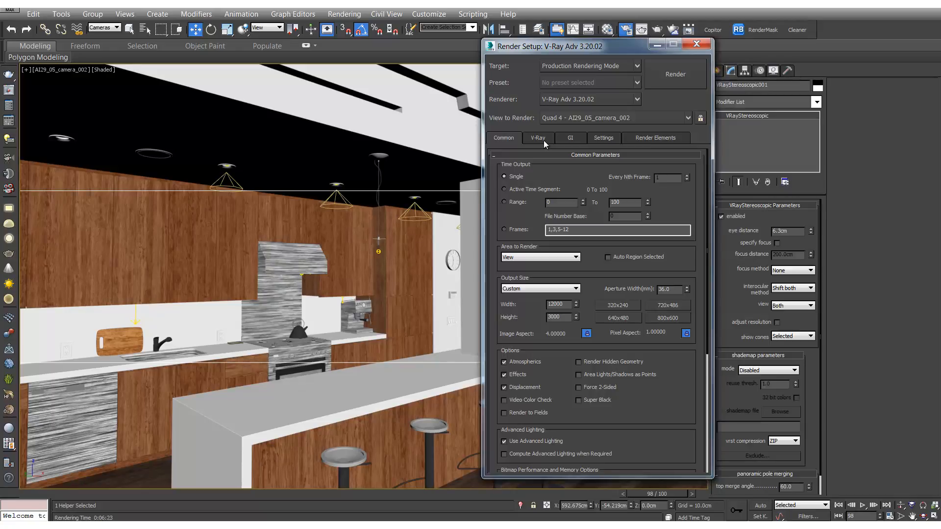
In the V-Ray tab's Global switches, set the Color mapping Gamma to 2.2.
{"action": "left_click", "coordinate": [538, 137]}
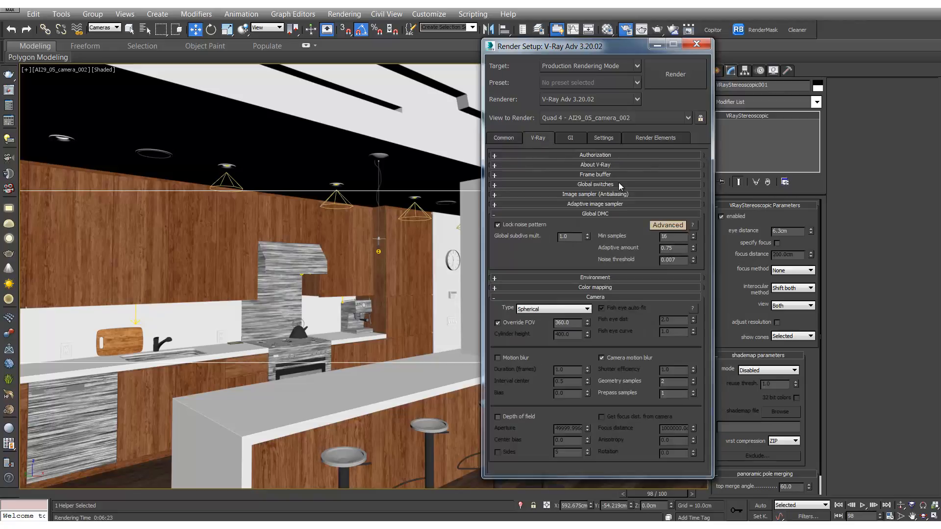
{"action": "left_click", "coordinate": [595, 184]}
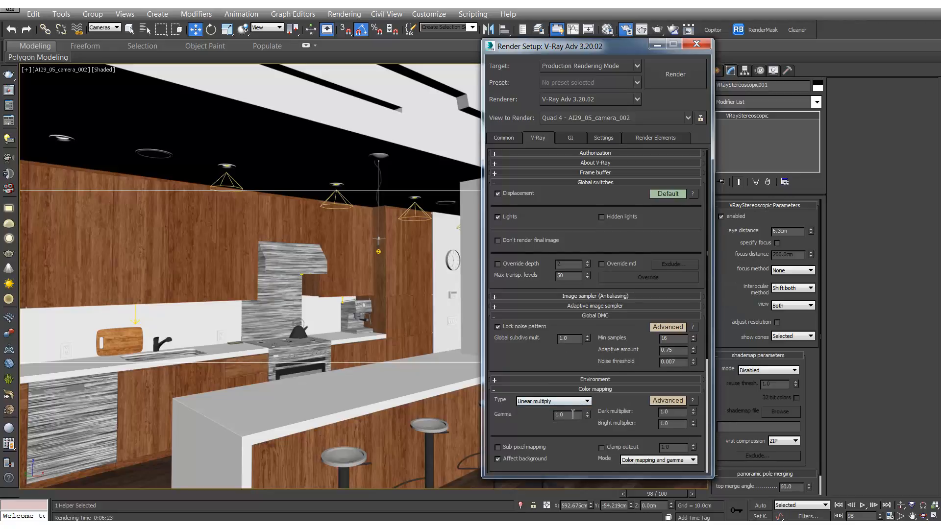
{"action": "type", "text": "2.2"}
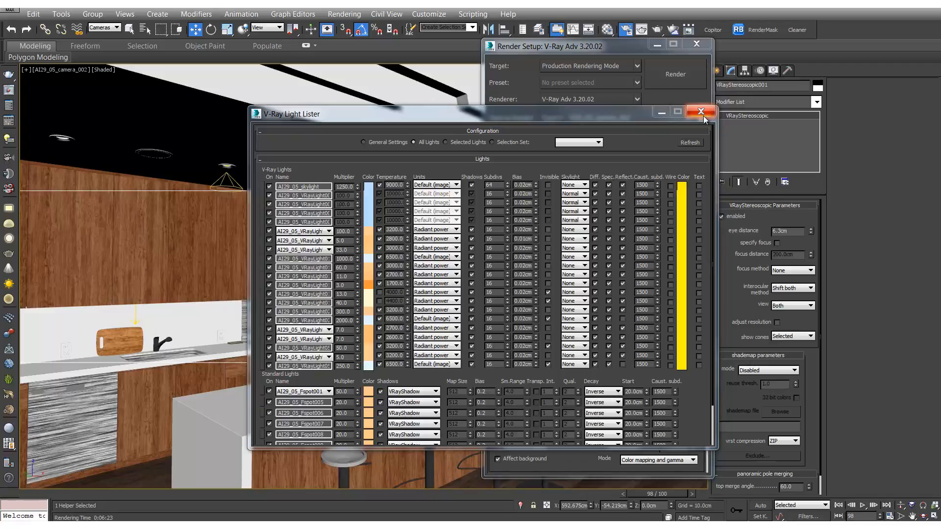
{"action": "left_click", "coordinate": [699, 112]}
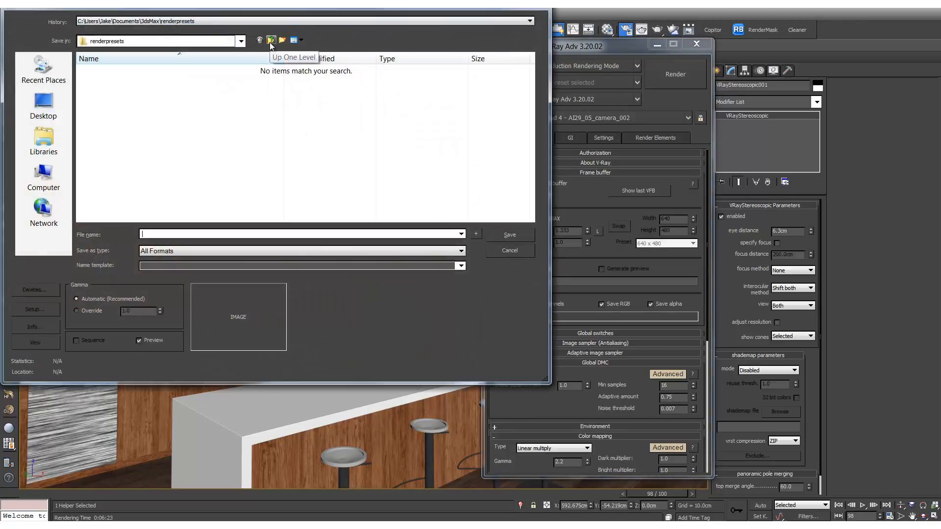
Save the separate render channels as render.tga in a new Camera 1 folder under renderpresets.
{"action": "left_click", "coordinate": [509, 250]}
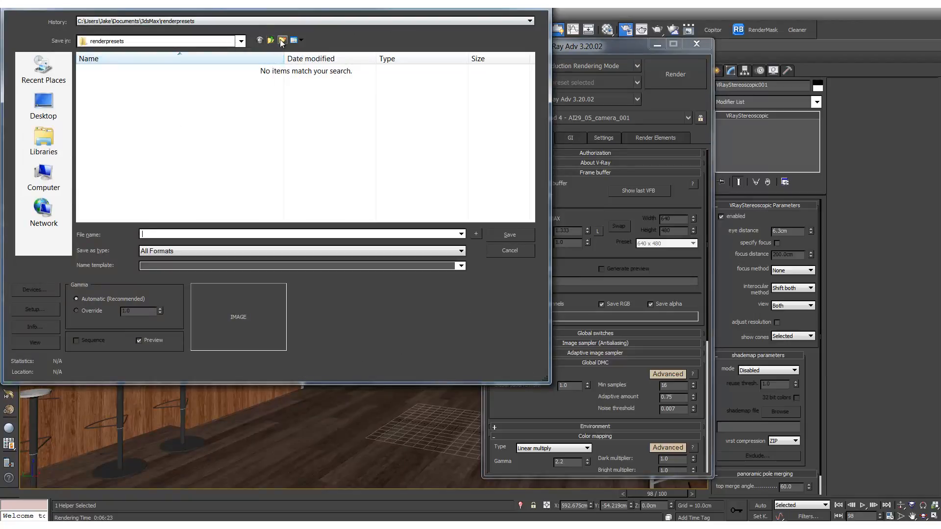
{"action": "left_click", "coordinate": [282, 41]}
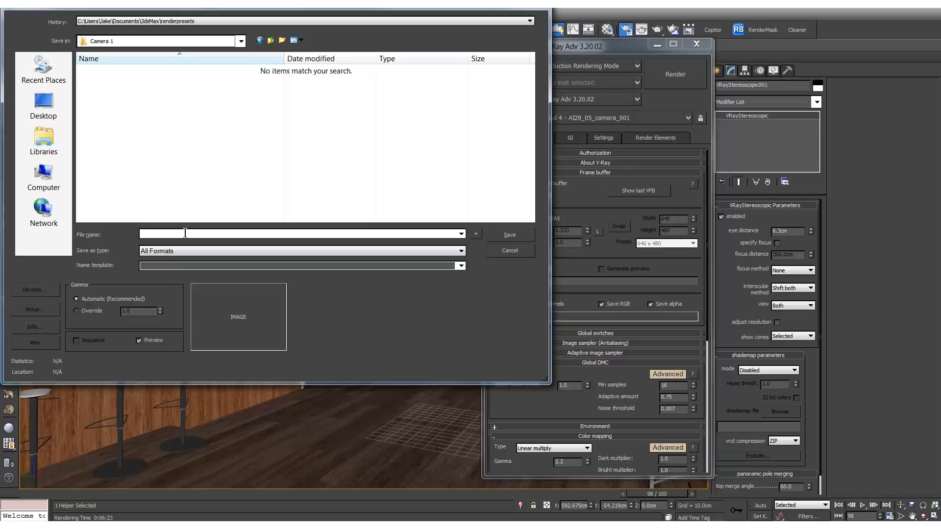
{"action": "type", "text": "render."}
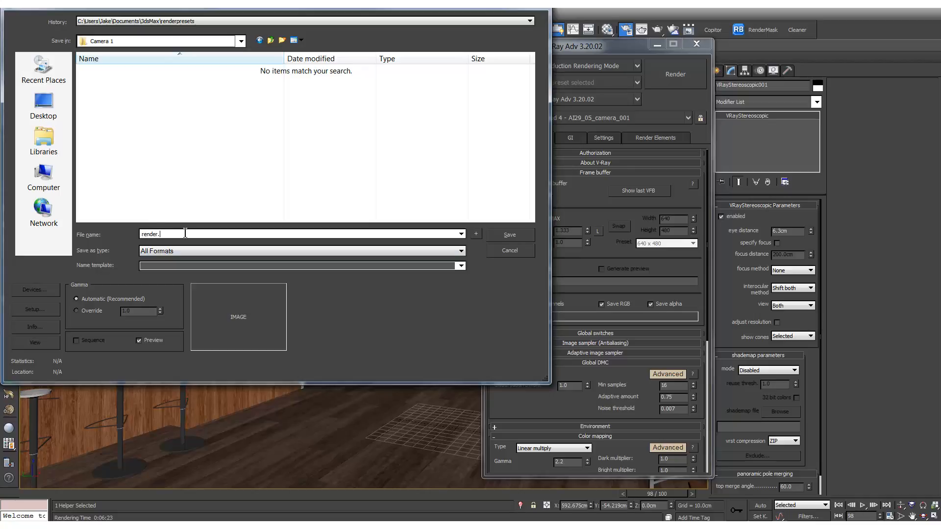
{"action": "type", "text": "tga"}
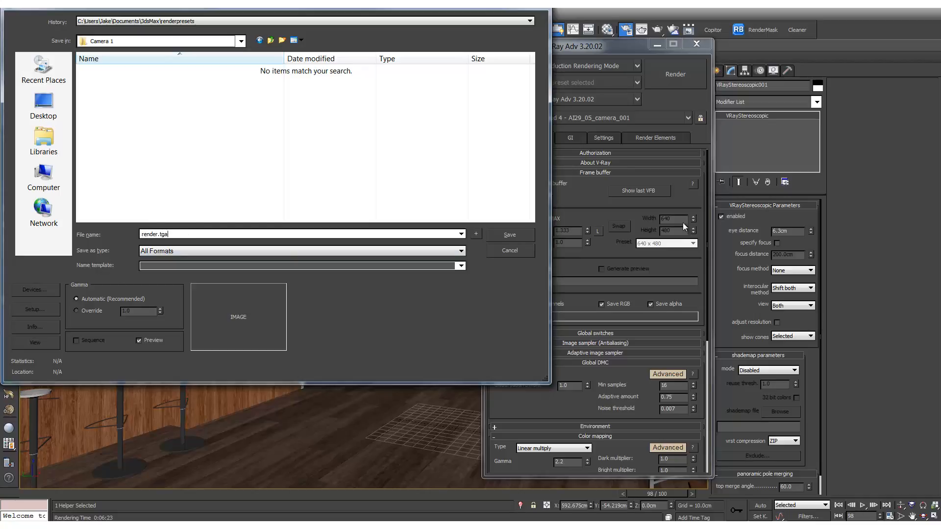
{"action": "left_click", "coordinate": [509, 235]}
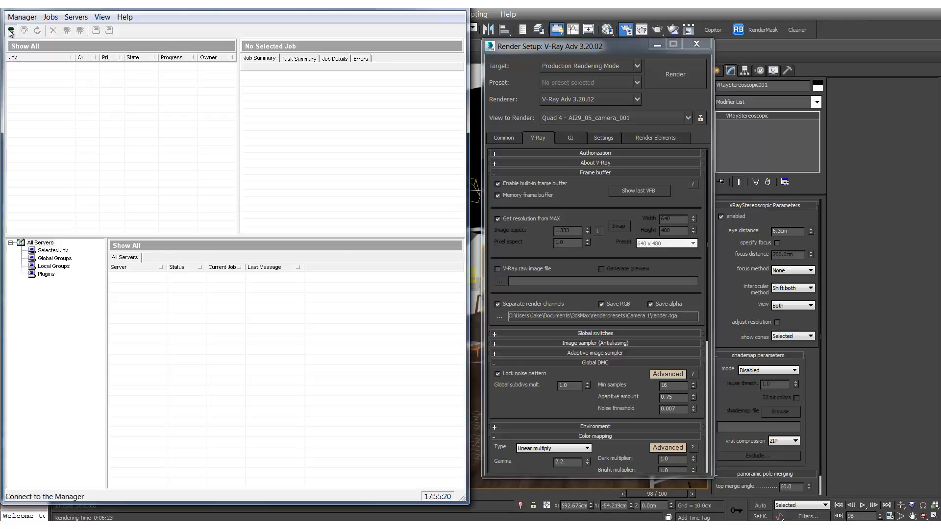
Connect Backburner Monitor to the local render manager so the idle server is listed.
{"action": "left_click", "coordinate": [11, 27]}
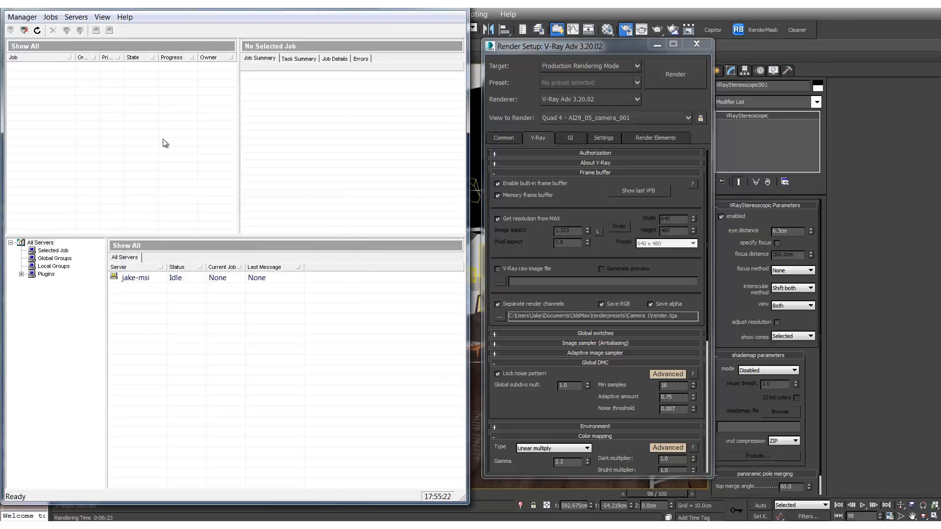
{"action": "left_click", "coordinate": [135, 277]}
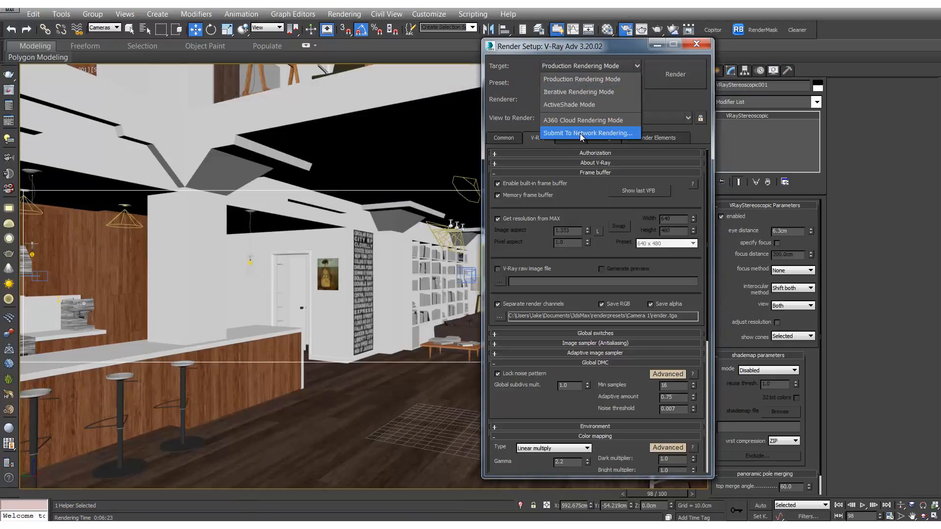
Submit to network rendering as job AI29_05_360_Camera1 and select the listed render server.
{"action": "left_click", "coordinate": [588, 133]}
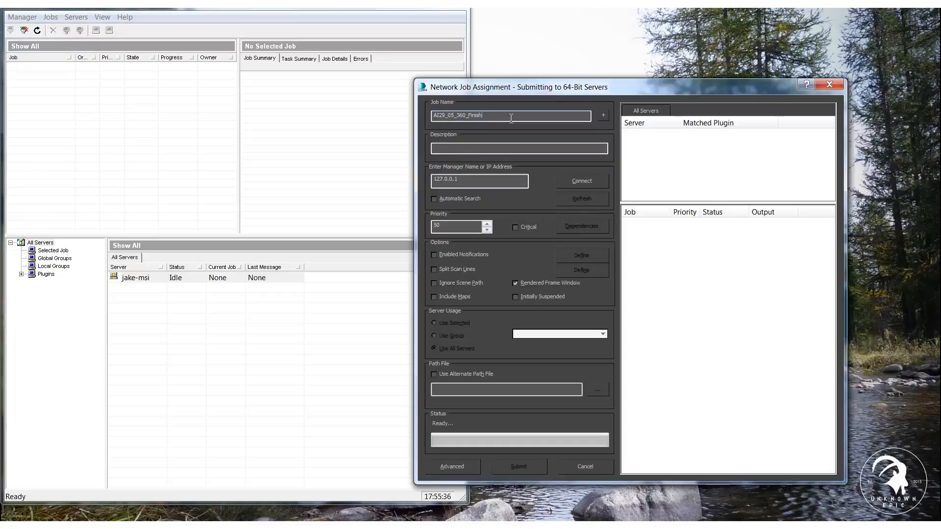
{"action": "key", "text": "BackSpace"}
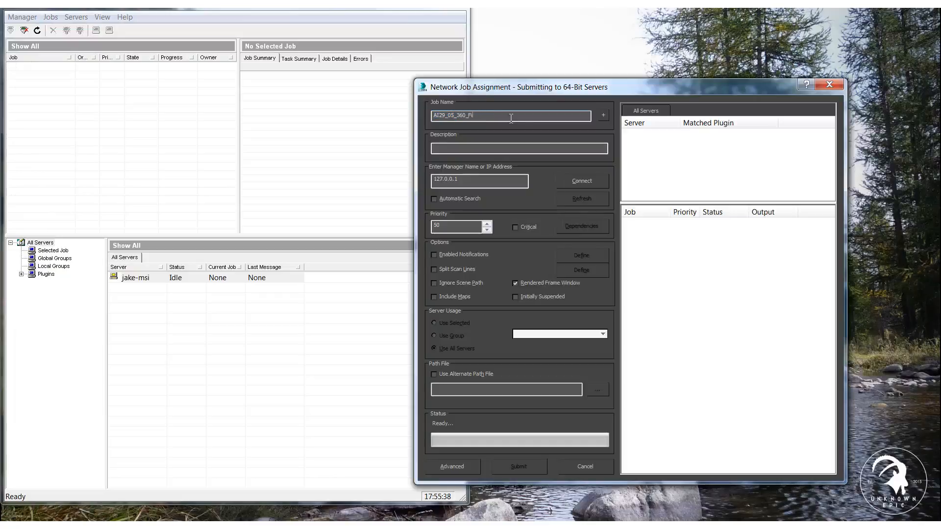
{"action": "type", "text": "Camel"}
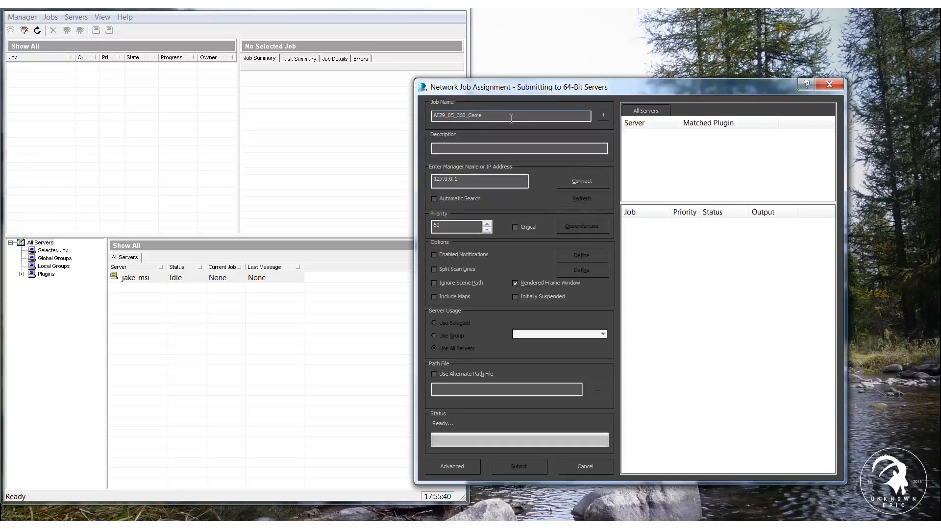
{"action": "type", "text": "Camera1"}
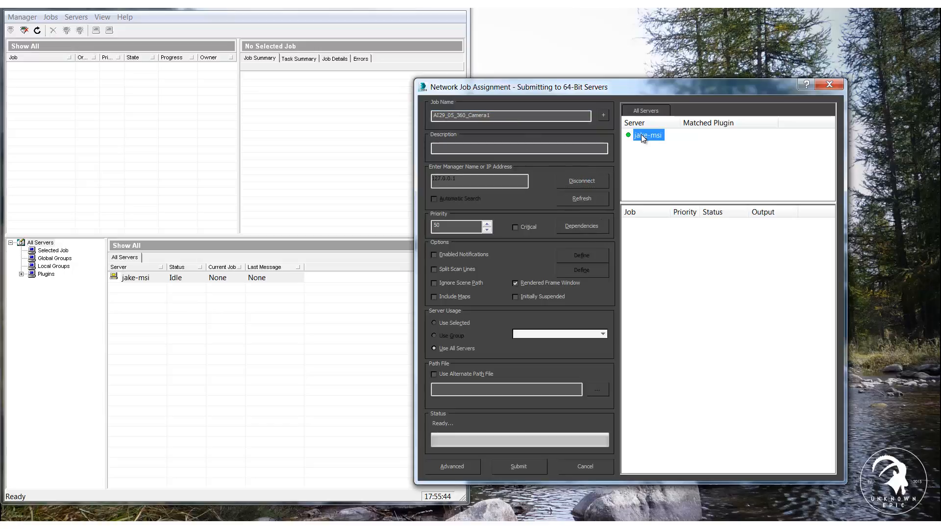
{"action": "left_click", "coordinate": [516, 296]}
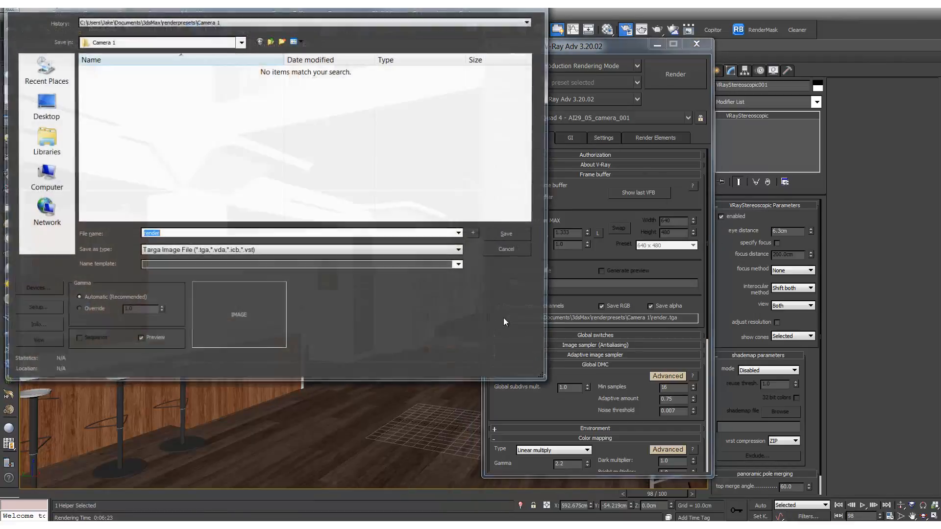
Create Camera 2 and Camera 3 output folders and submit those panoramas to the render server.
{"action": "left_click", "coordinate": [282, 41]}
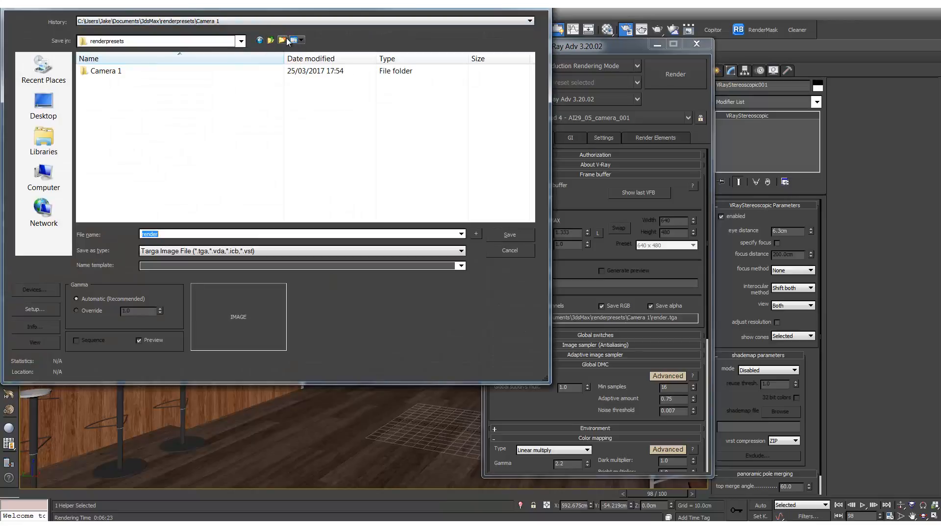
{"action": "left_click", "coordinate": [282, 41]}
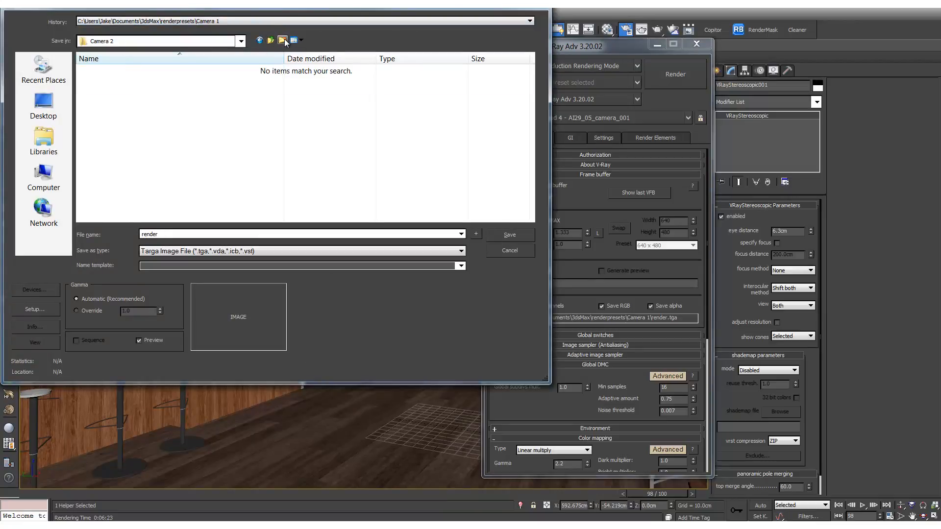
{"action": "left_click", "coordinate": [510, 235]}
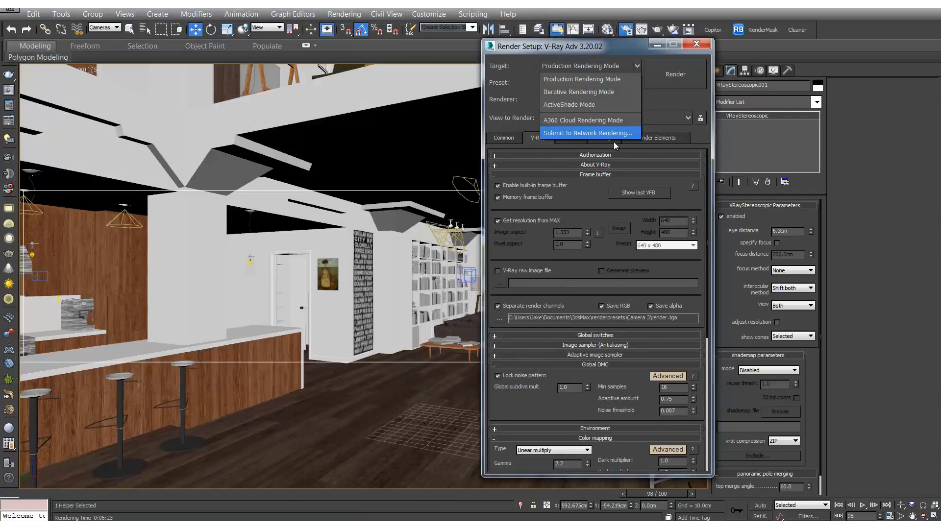
{"action": "left_click", "coordinate": [587, 134]}
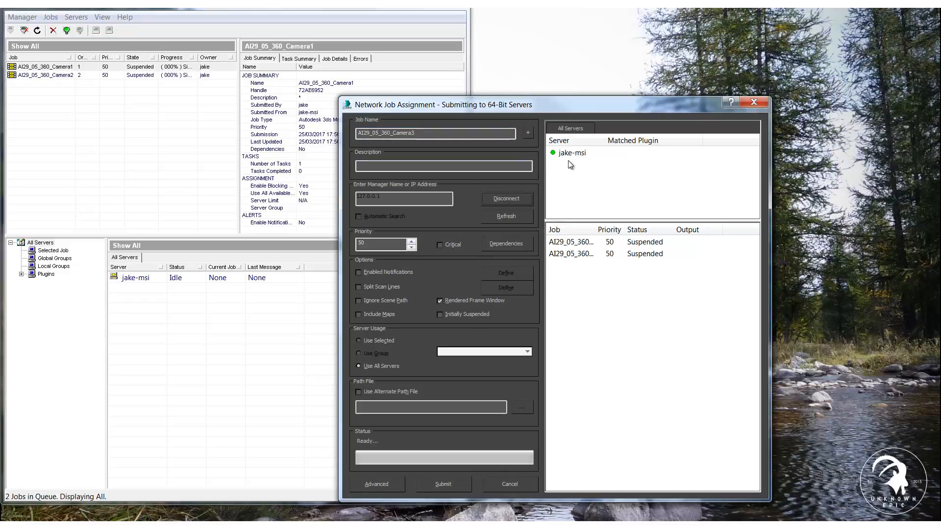
{"action": "left_click", "coordinate": [443, 484]}
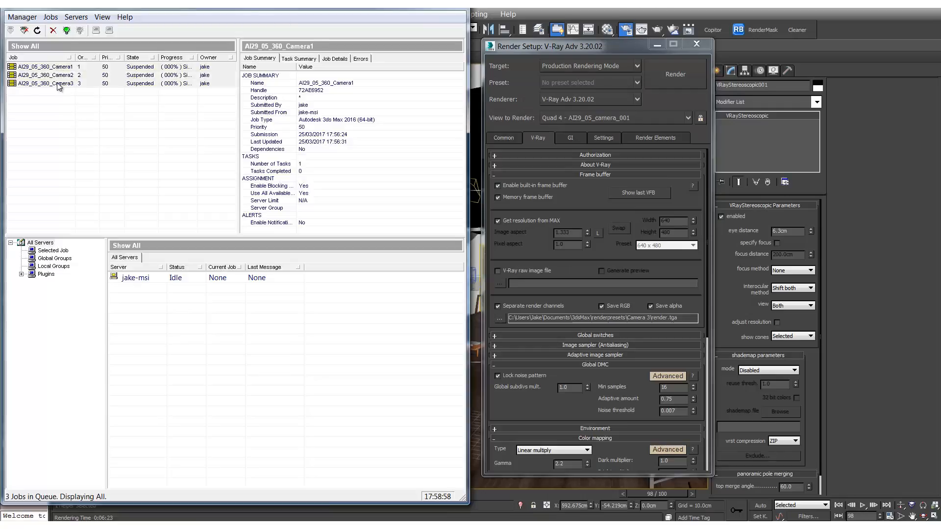
Activate the three suspended AI29_05_360 camera jobs so they show Not Started.
{"action": "left_click", "coordinate": [49, 82]}
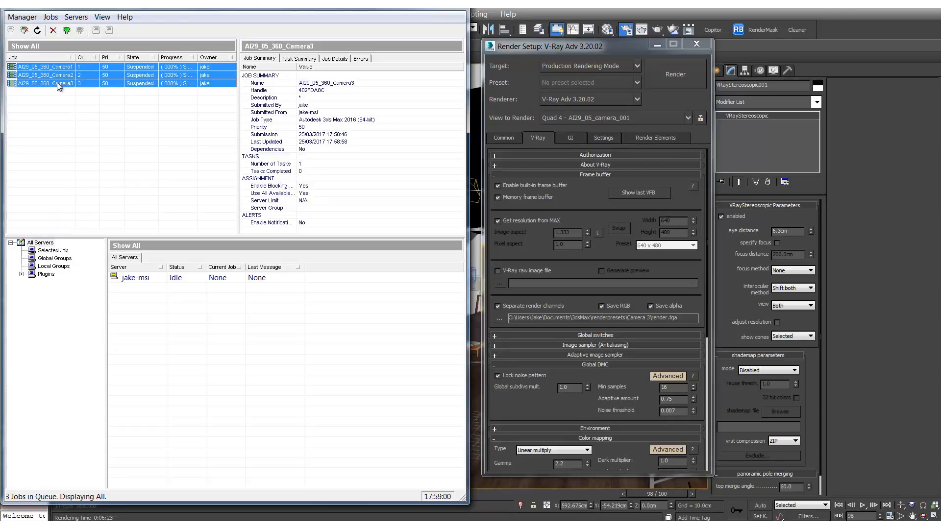
{"action": "right_click", "coordinate": [58, 86]}
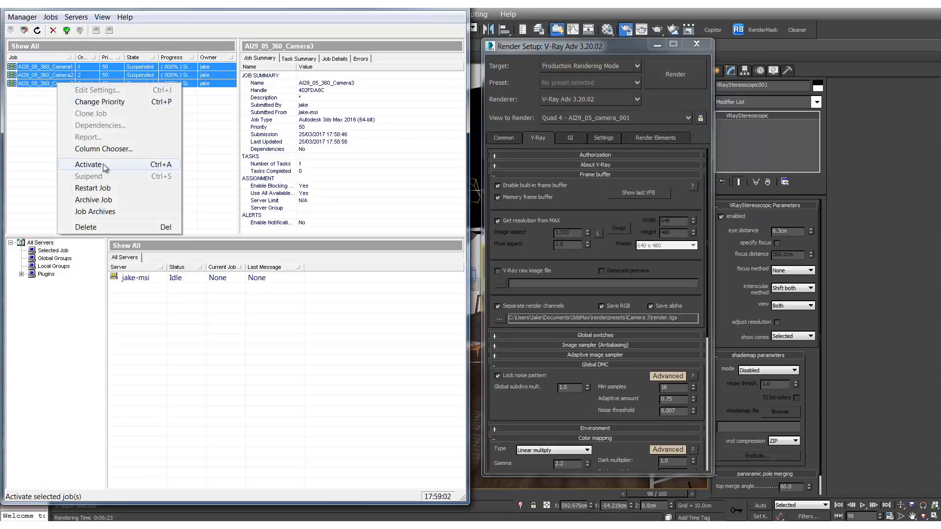
{"action": "left_click", "coordinate": [89, 164]}
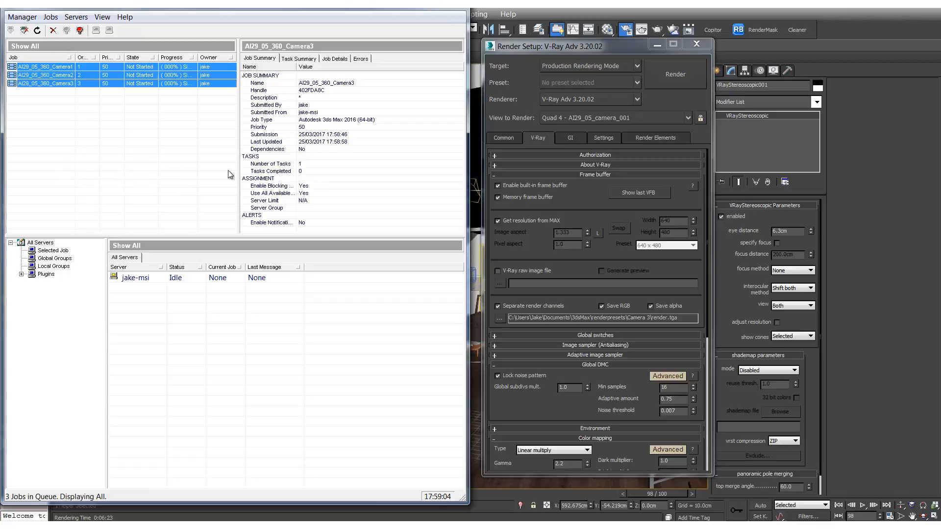